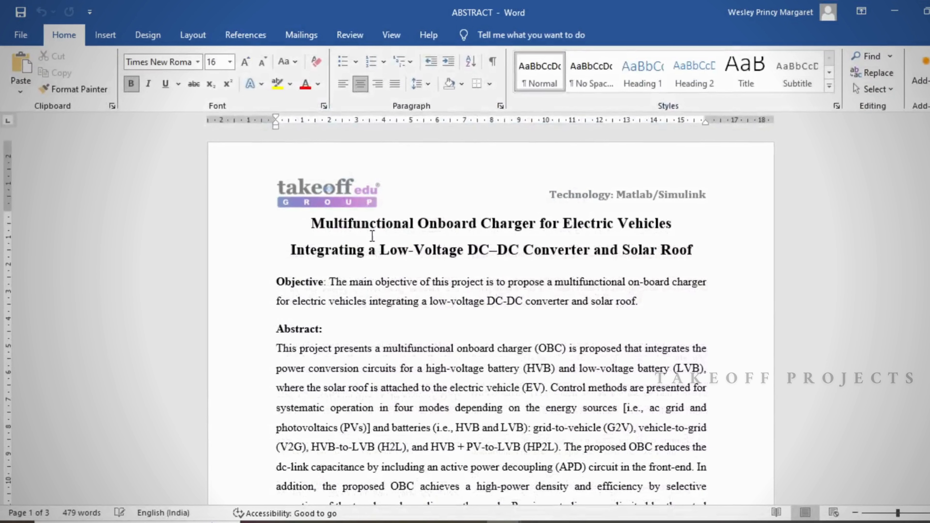
# Reach the takeoffprojects.com result, load the site and dismiss its enter-your-details popup
pyautogui.scroll(-3)
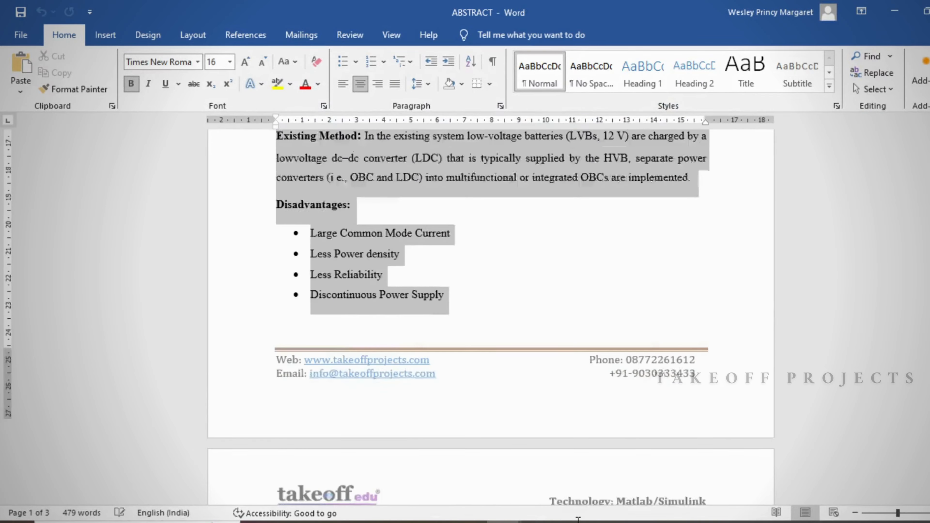
pyautogui.scroll(-3)
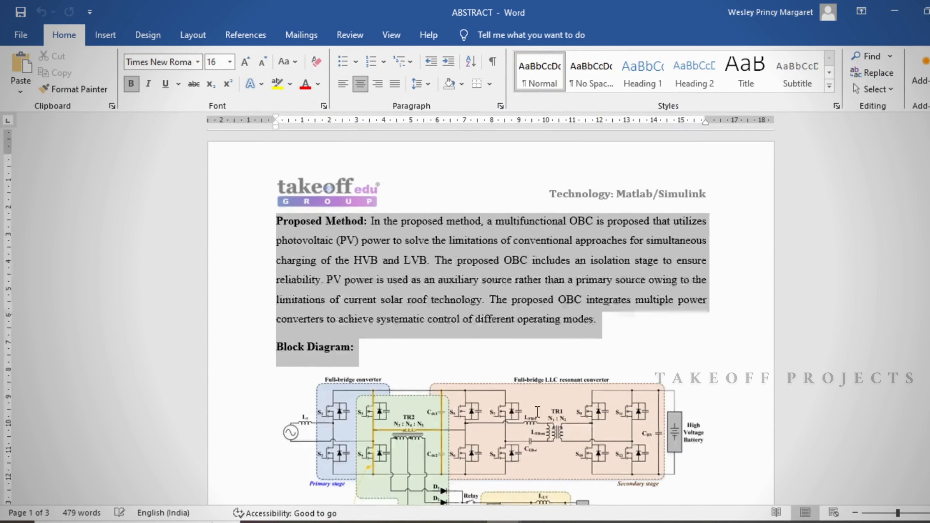
pyautogui.scroll(-3)
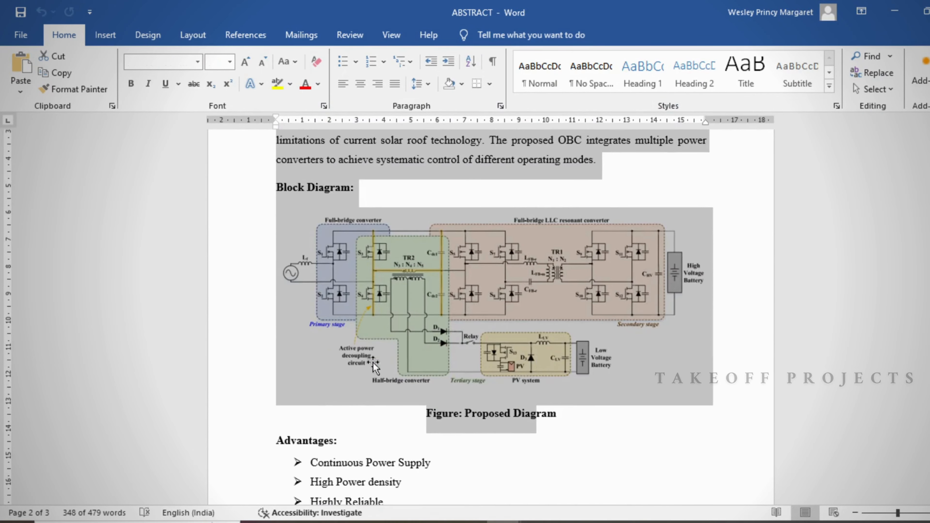
pyautogui.scroll(-3)
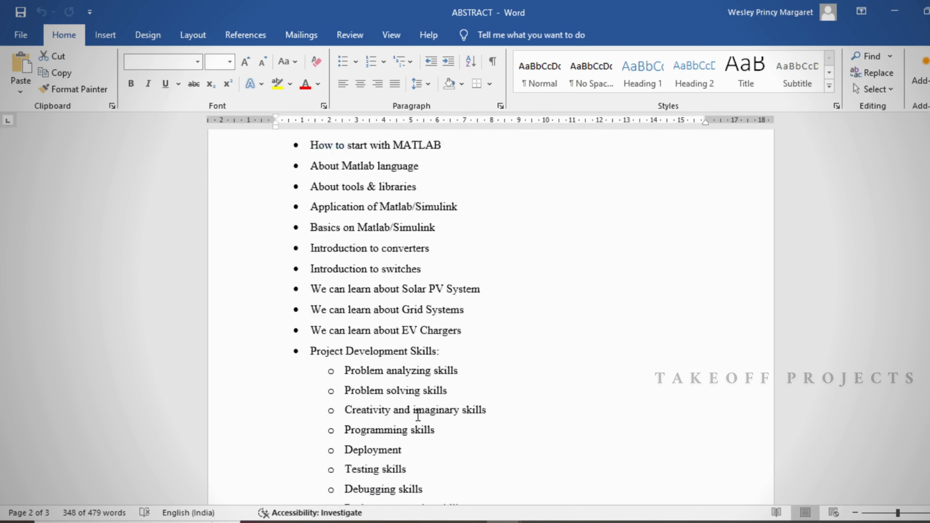
pyautogui.scroll(-3)
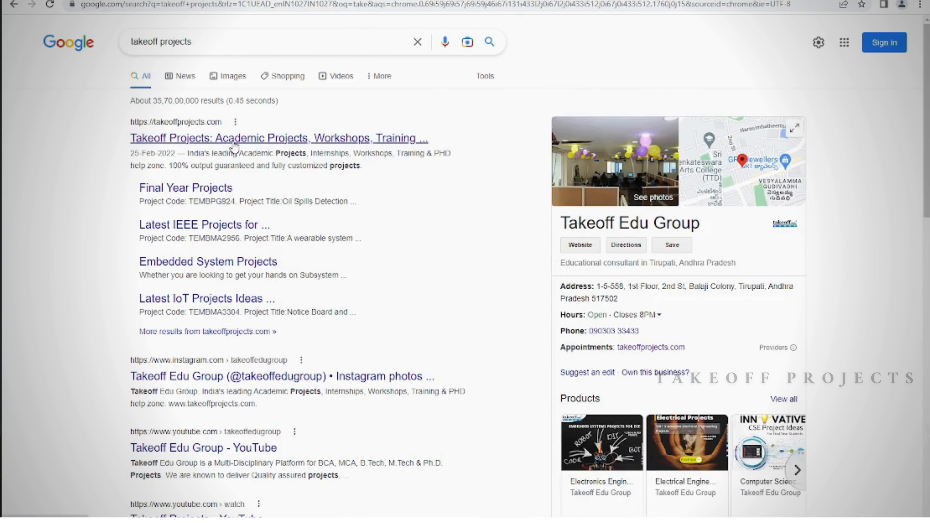
pyautogui.click(277, 138)
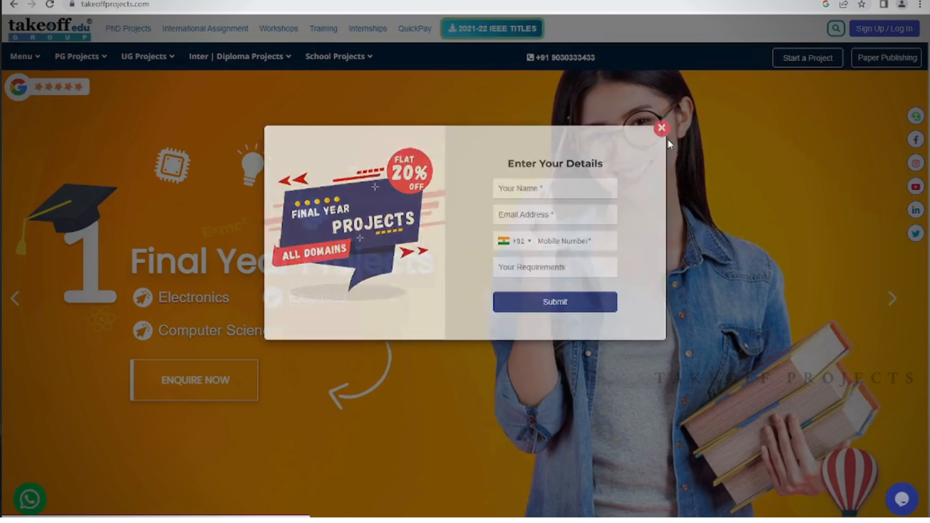
pyautogui.click(660, 128)
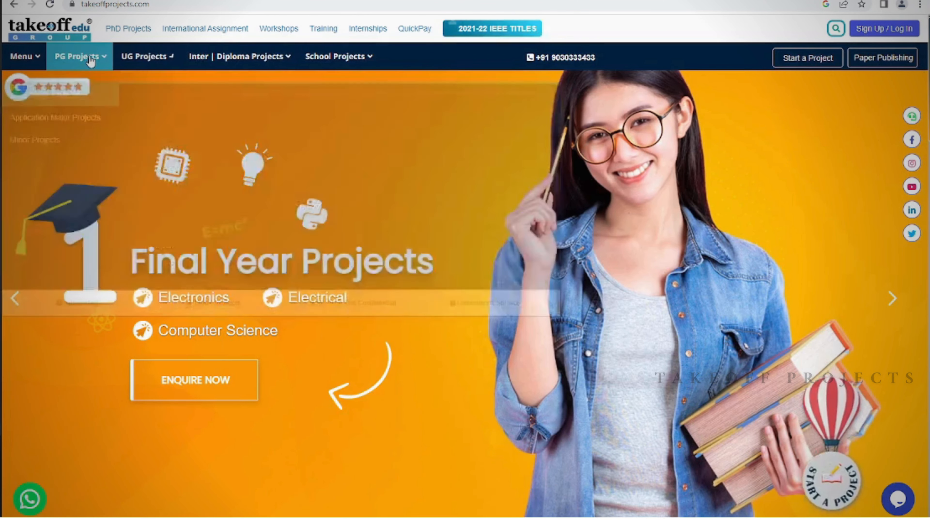
# Browse the PG Projects menu to the electrical engineering projects page and scan its list
pyautogui.click(76, 56)
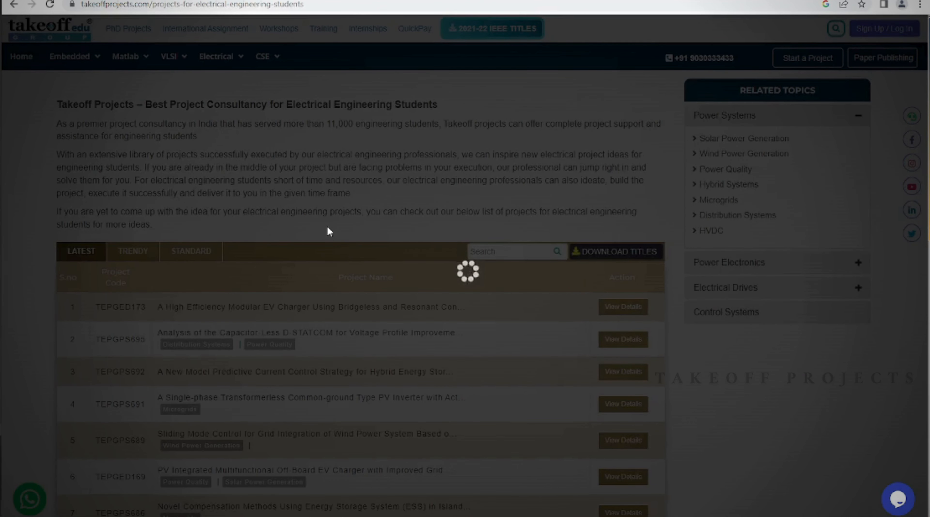
pyautogui.scroll(-3)
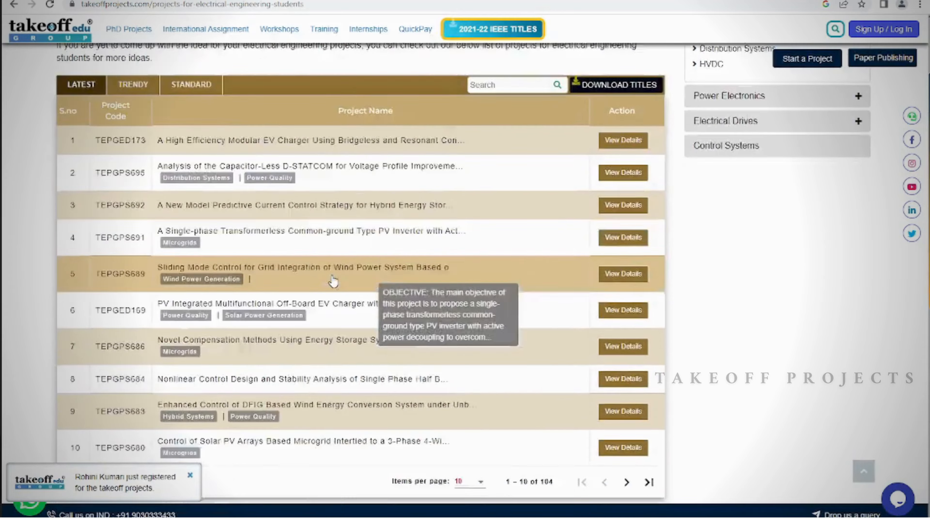
pyautogui.scroll(-3)
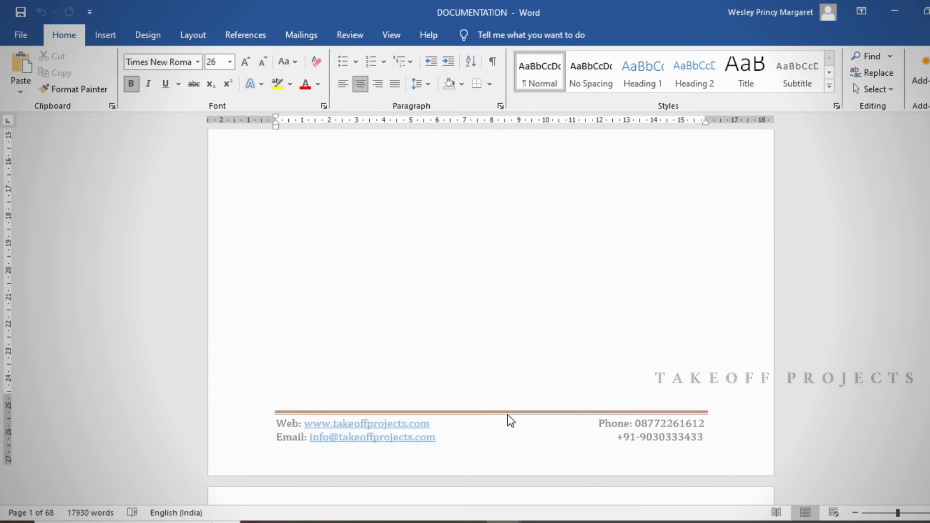
# Scroll the DOCUMENTATION report down through its chapters to the Mode 3 (H2L) section
pyautogui.scroll(-3)
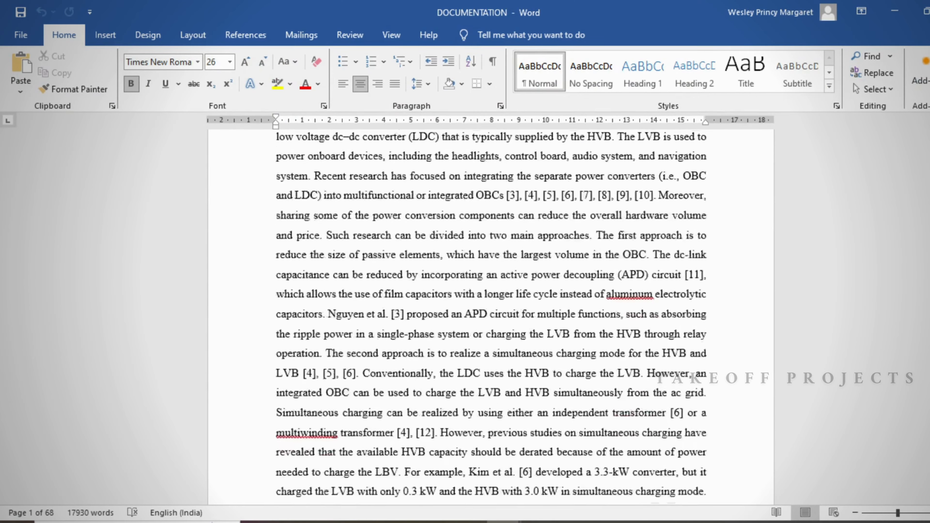
pyautogui.scroll(-3)
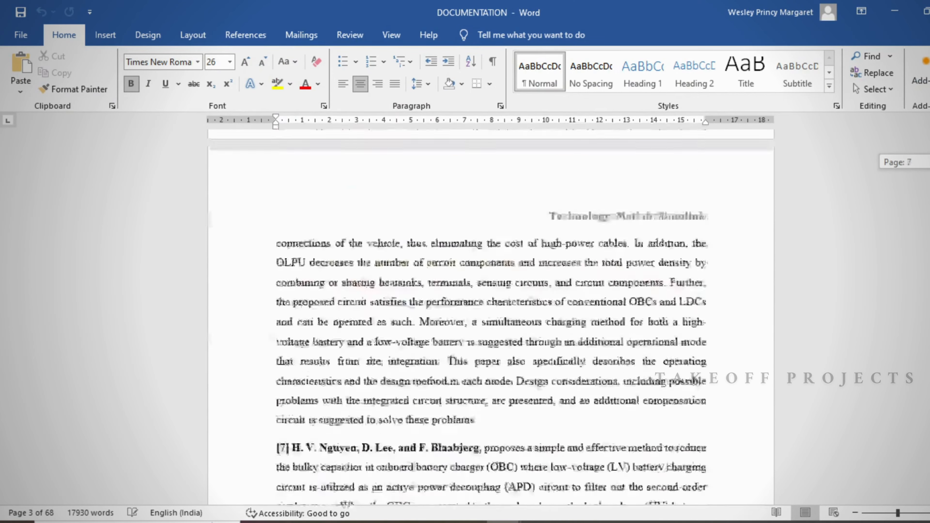
pyautogui.scroll(-3)
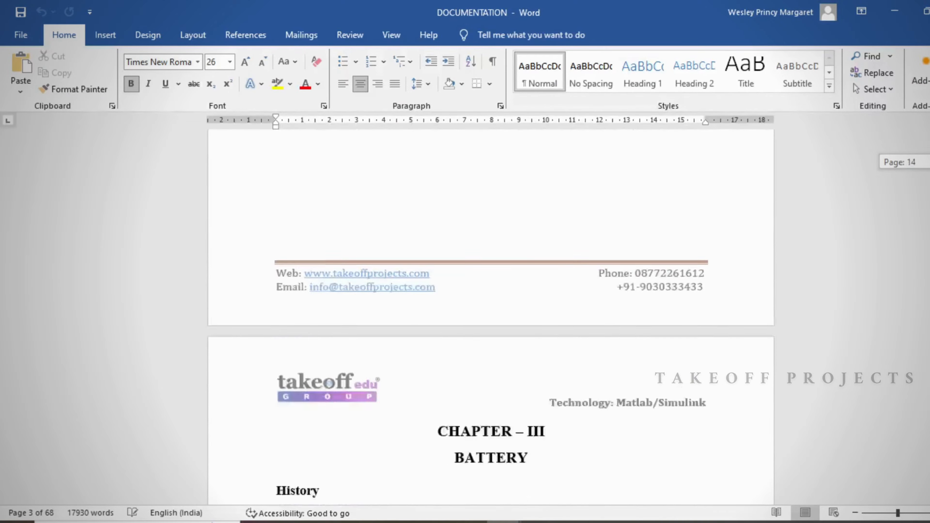
pyautogui.scroll(-3)
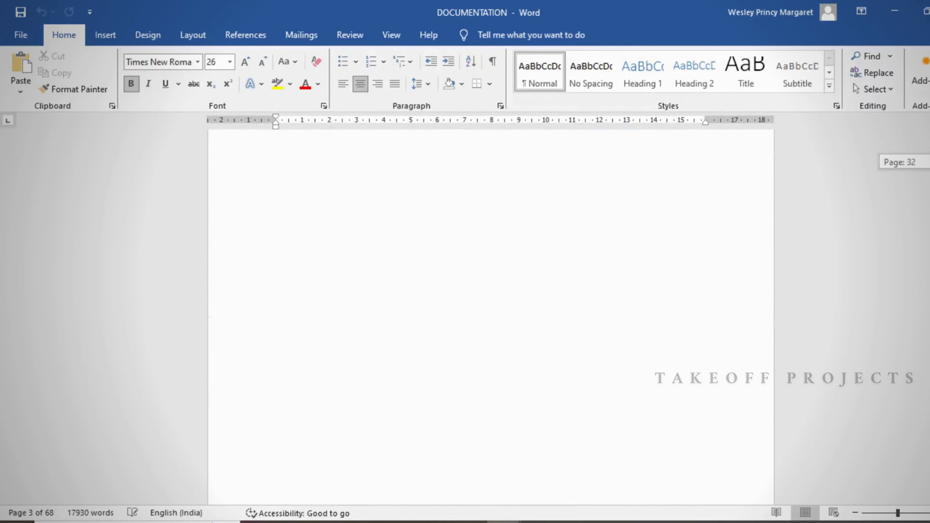
pyautogui.scroll(-3)
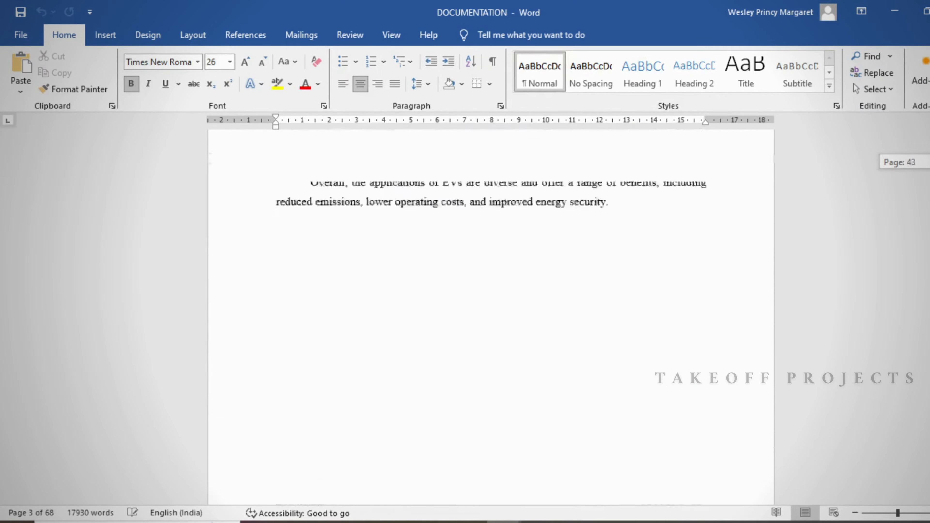
pyautogui.scroll(-3)
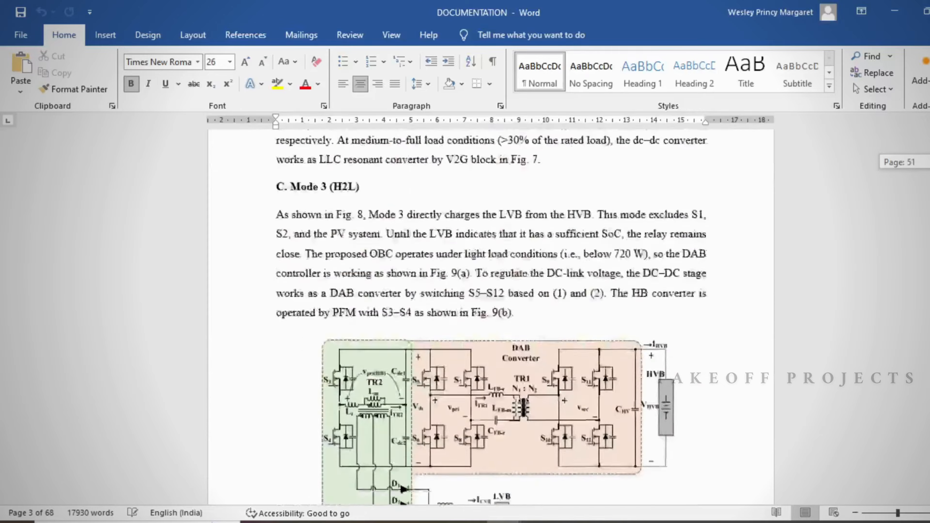
pyautogui.scroll(-3)
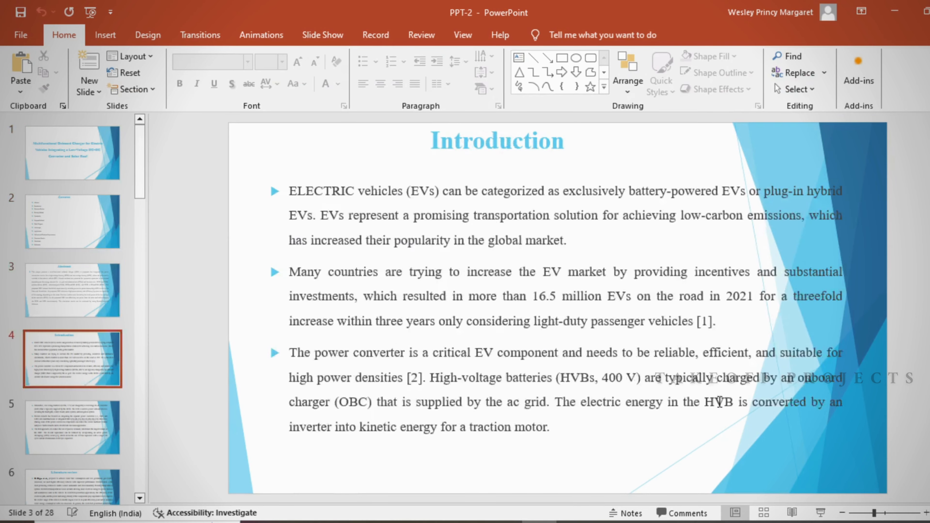
# Scroll the PPT-2 thumbnails and show slide 14, Advantages of proposed system
pyautogui.scroll(-3)
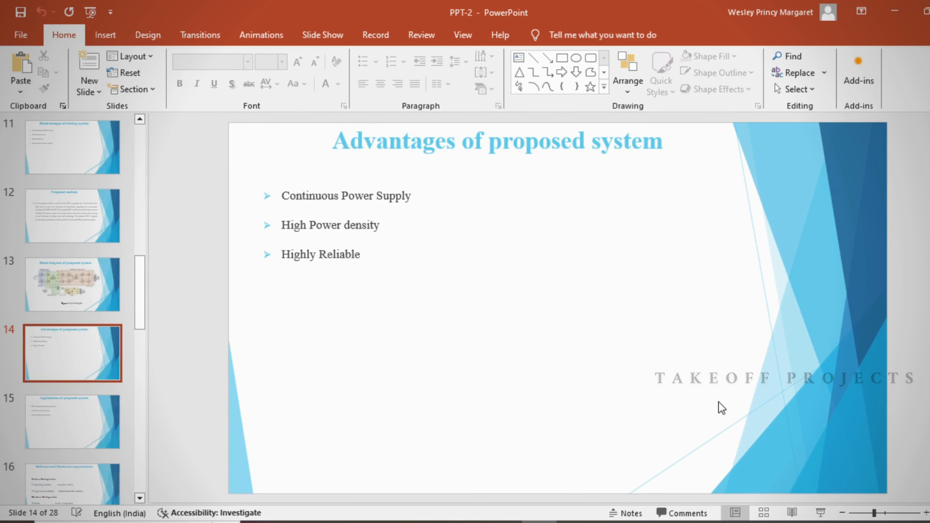
pyautogui.click(71, 353)
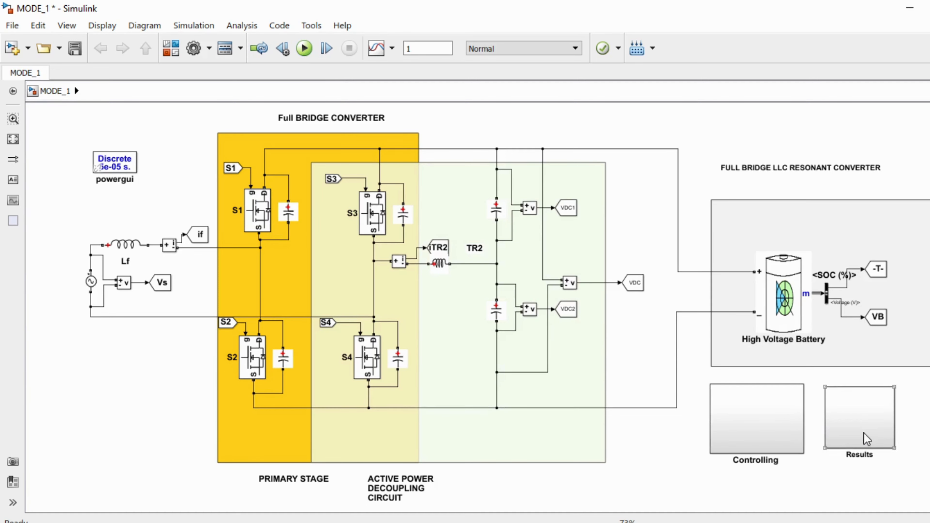
# Enter MODE_1's Results subsystem and display its Scope waveforms of grid, DC-link, SOC and battery voltage
pyautogui.doubleClick(859, 418)
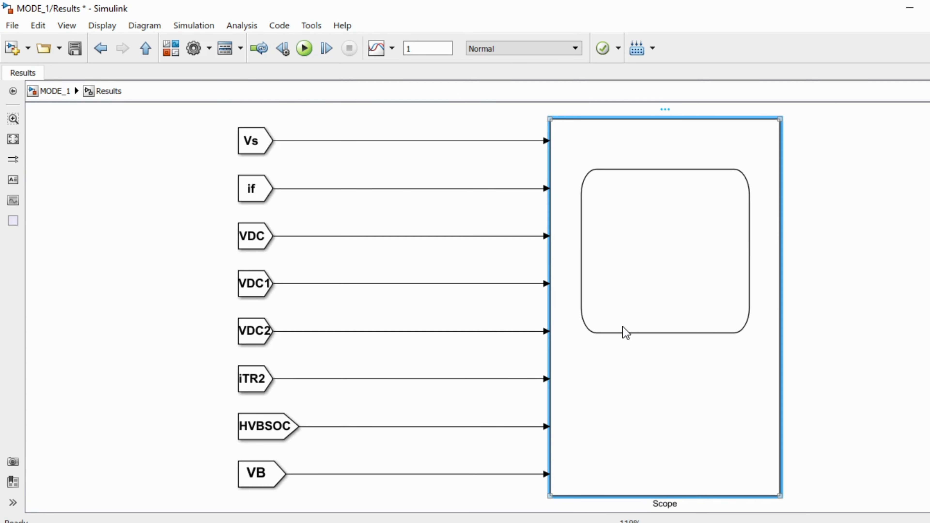
pyautogui.moveTo(615, 331)
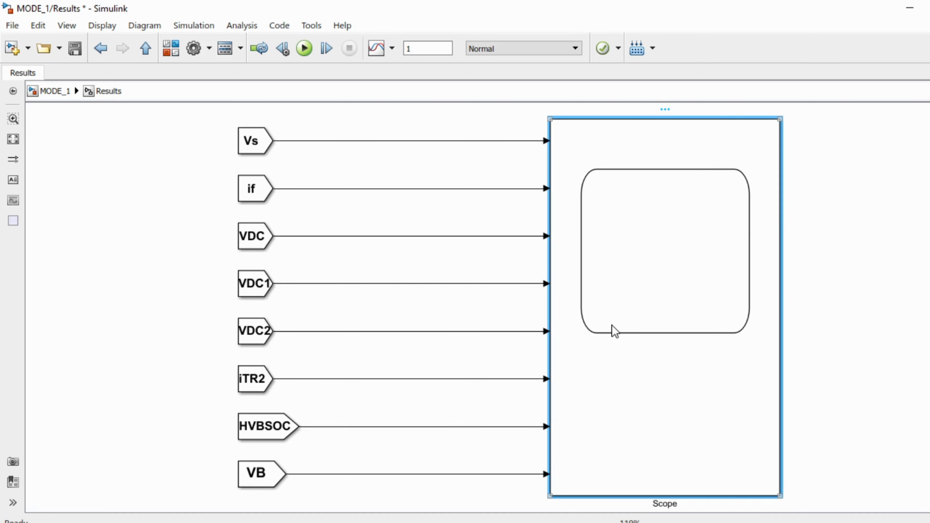
pyautogui.moveTo(613, 337)
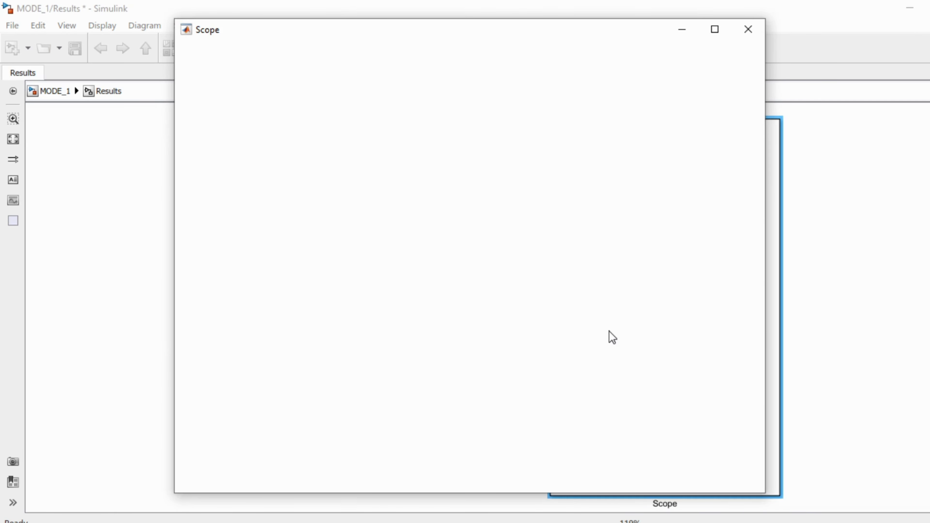
pyautogui.click(230, 68)
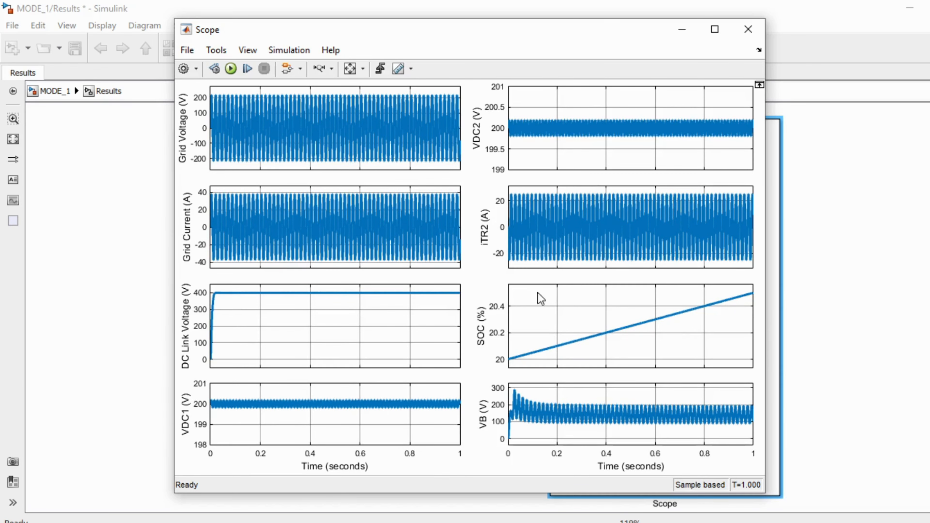
pyautogui.click(748, 29)
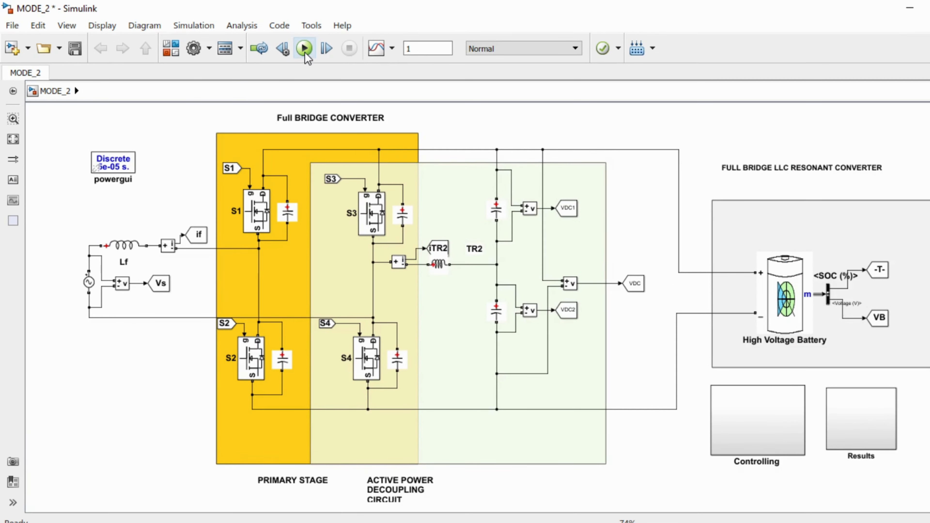
# Enter MODE_2's Results subsystem showing its signal tags wired into the Scope
pyautogui.click(861, 418)
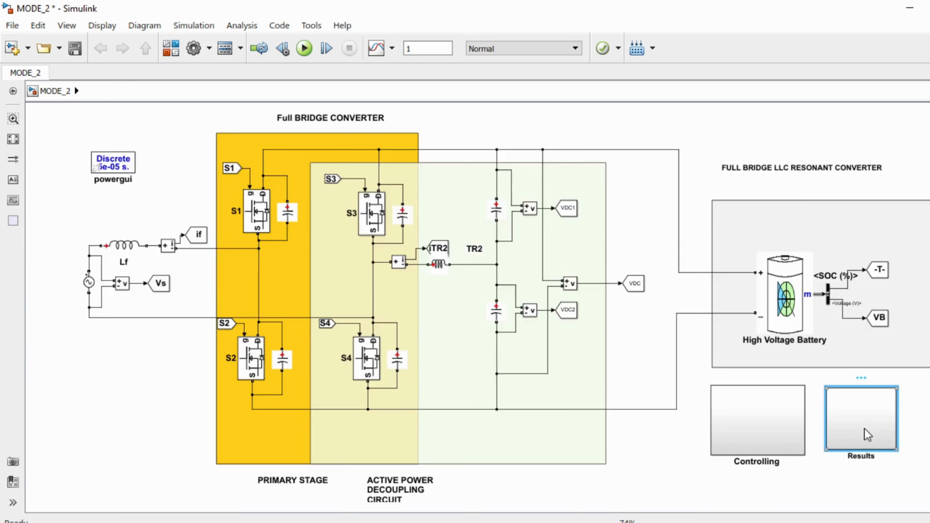
pyautogui.doubleClick(861, 417)
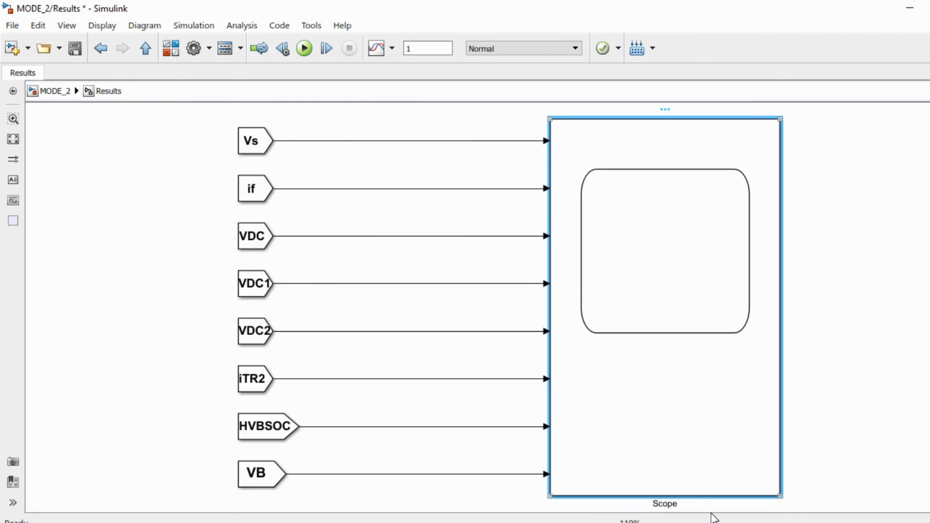